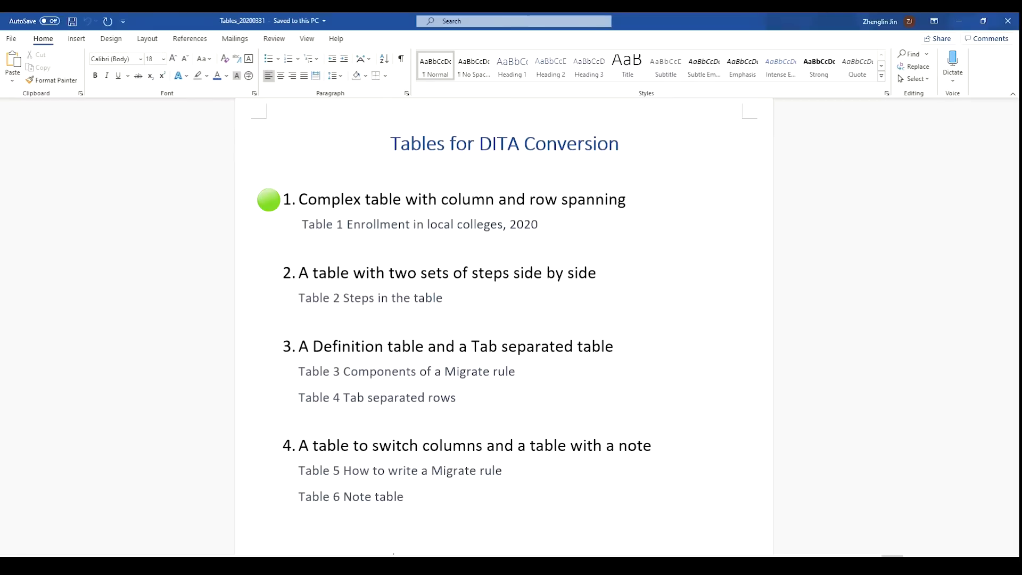
- Jump from the table list to Table 1, the enrollment table with spanned cells
{"action": "left_click", "coordinate": [270, 273]}
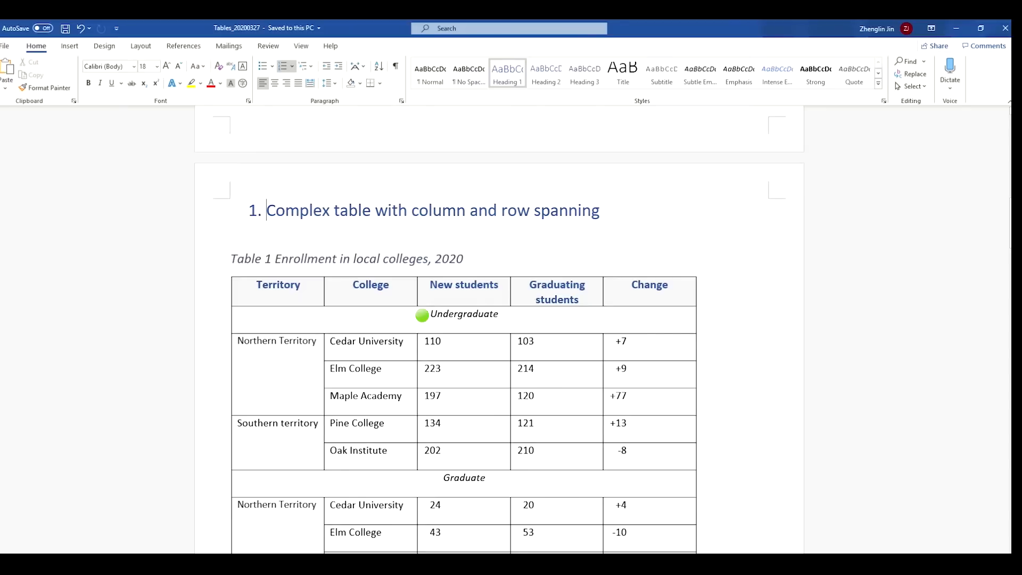
{"action": "mouse_move", "coordinate": [435, 479]}
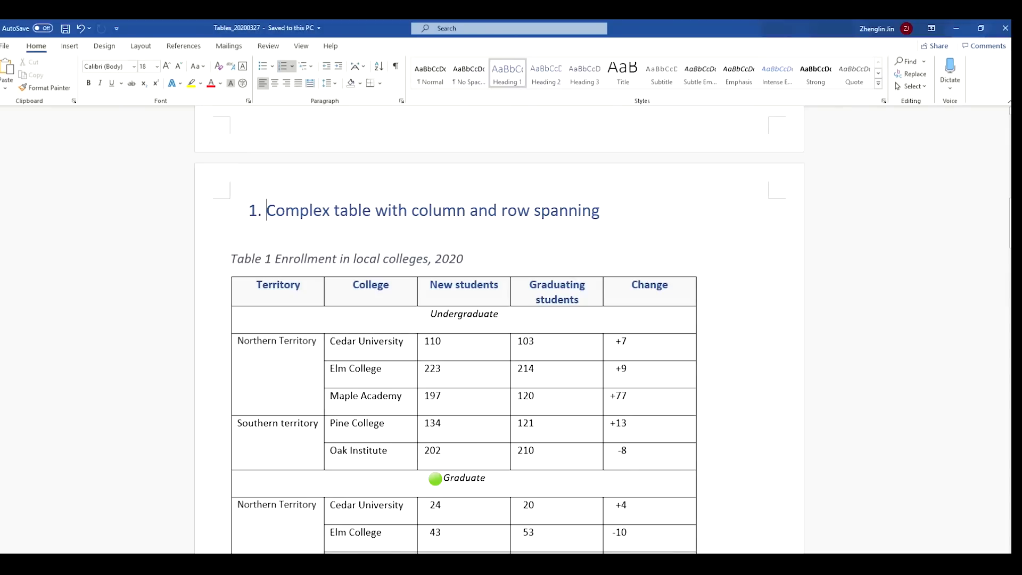
{"action": "mouse_move", "coordinate": [250, 285]}
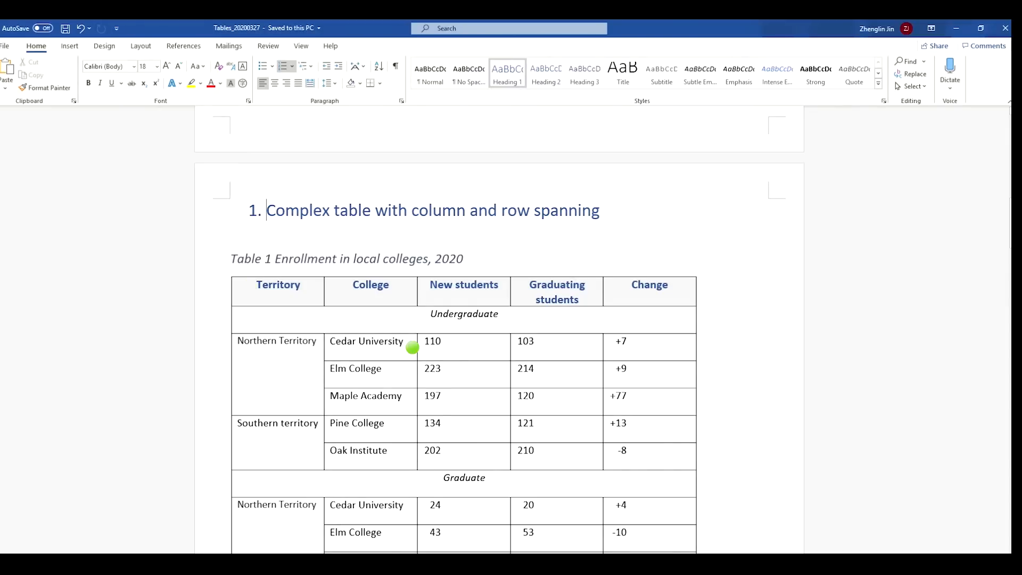
{"action": "mouse_move", "coordinate": [413, 376]}
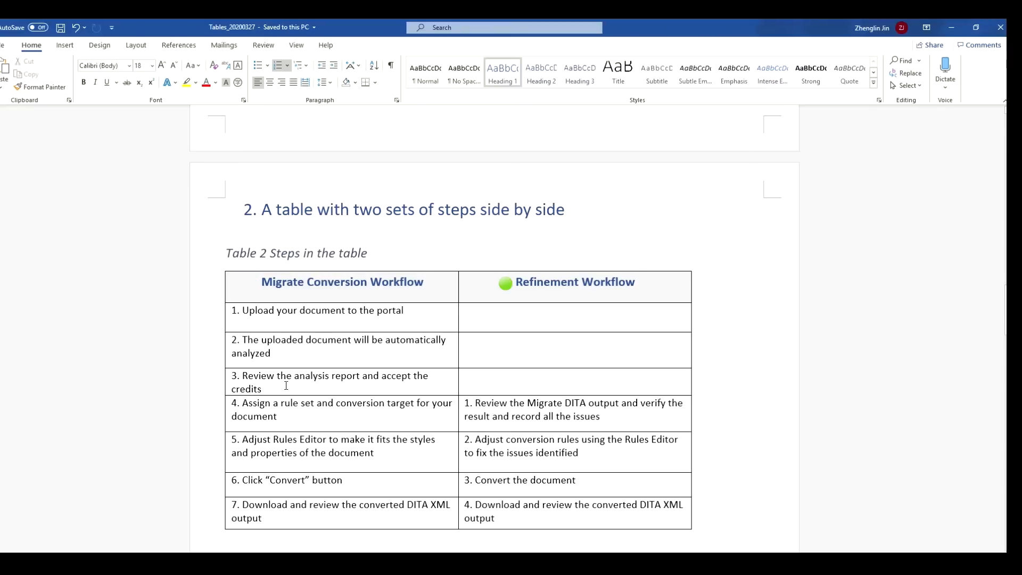
- Scroll past Table 2 to the Definition and Tab separated tables, then switch to Migrate
{"action": "scroll", "scroll_direction": "down", "scroll_amount": 3}
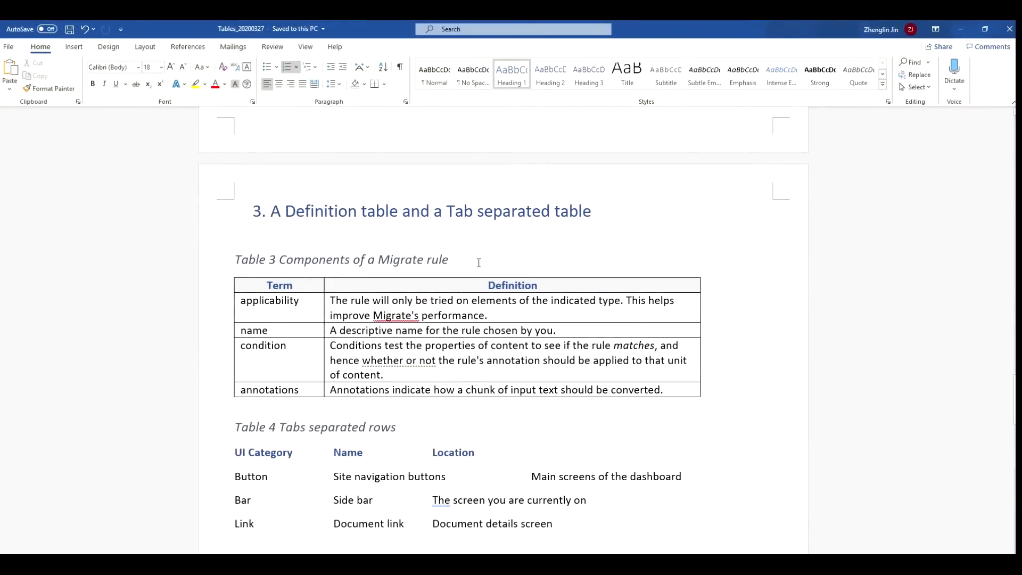
{"action": "left_click", "coordinate": [224, 427]}
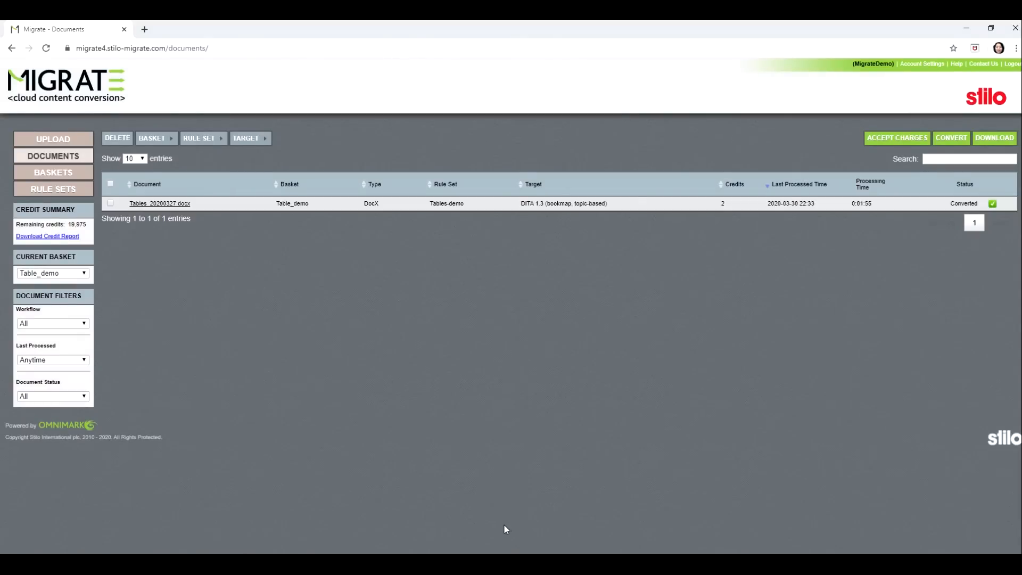
{"action": "mouse_move", "coordinate": [229, 367]}
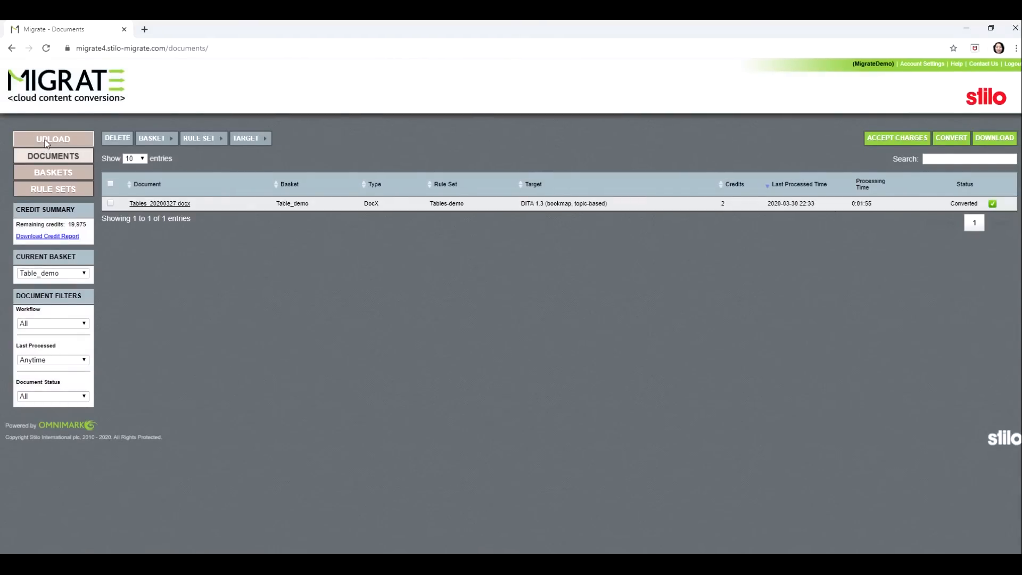
- Upload Tables_20200327.docx to Migrate and view it in the documents list
{"action": "left_click", "coordinate": [53, 139]}
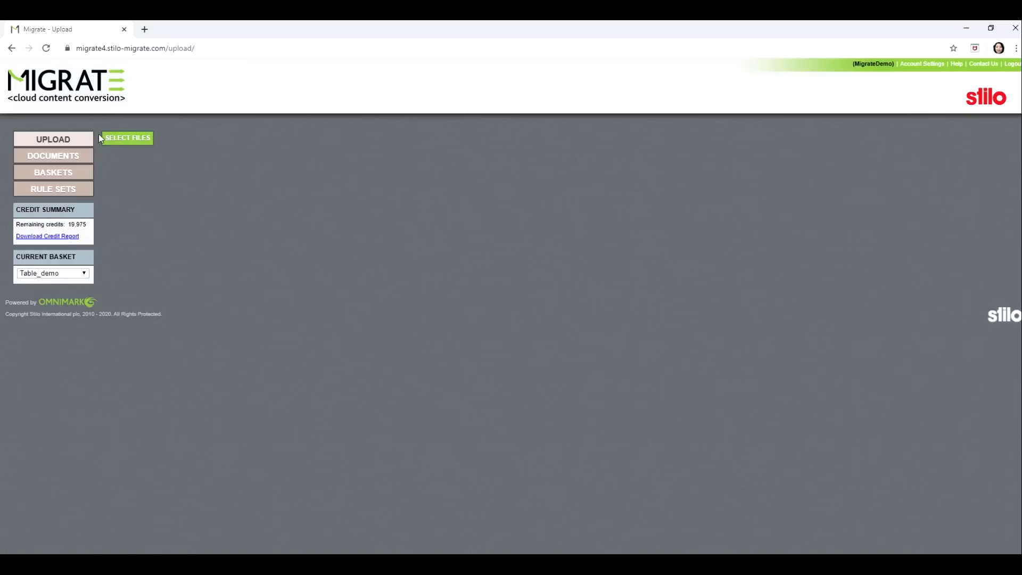
{"action": "left_click", "coordinate": [128, 138]}
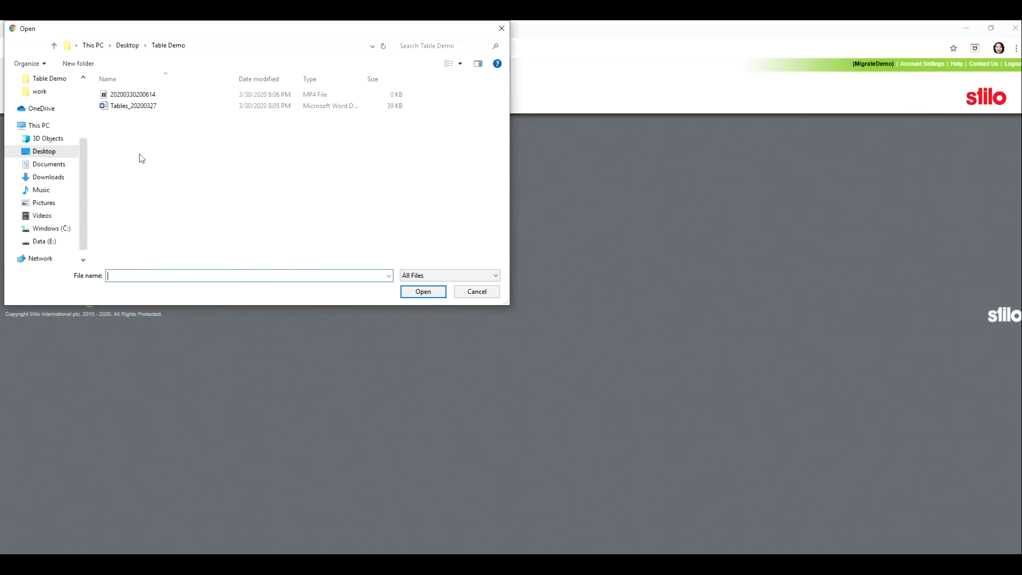
{"action": "left_click", "coordinate": [423, 291]}
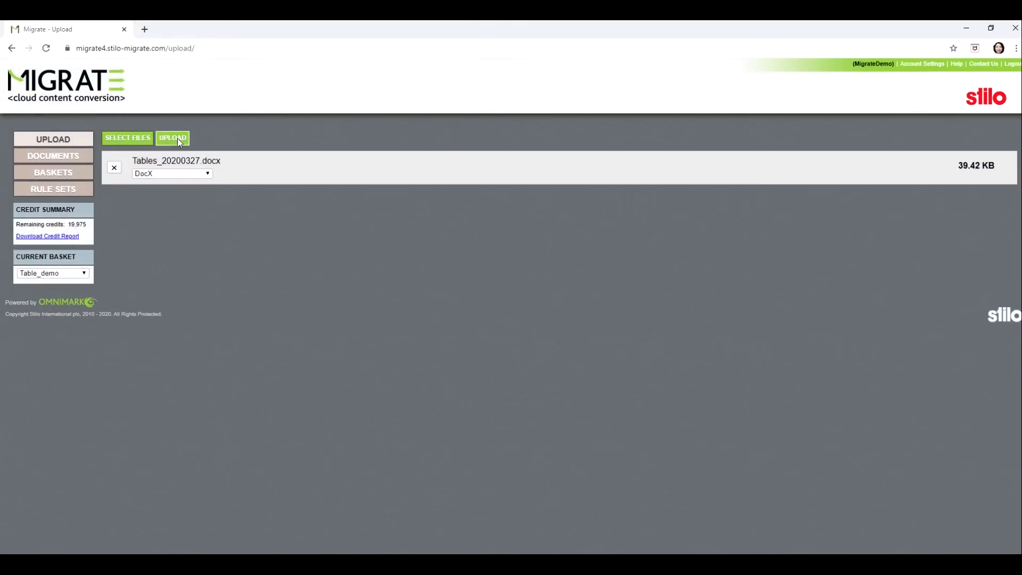
{"action": "left_click", "coordinate": [172, 138]}
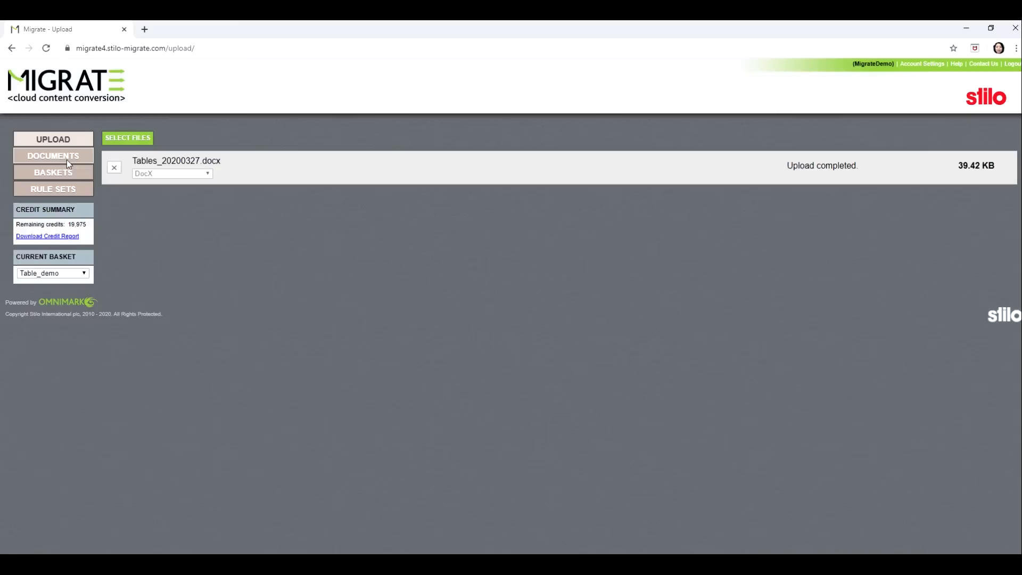
{"action": "left_click", "coordinate": [53, 156]}
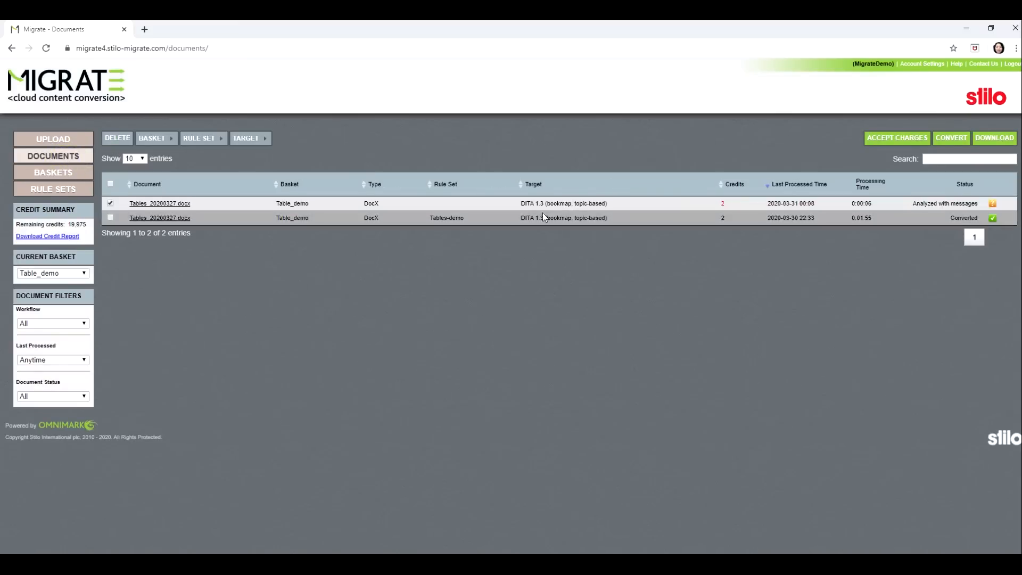
- Accept the two-credit charge and convert the new tables document to DITA
{"action": "left_click", "coordinate": [466, 202]}
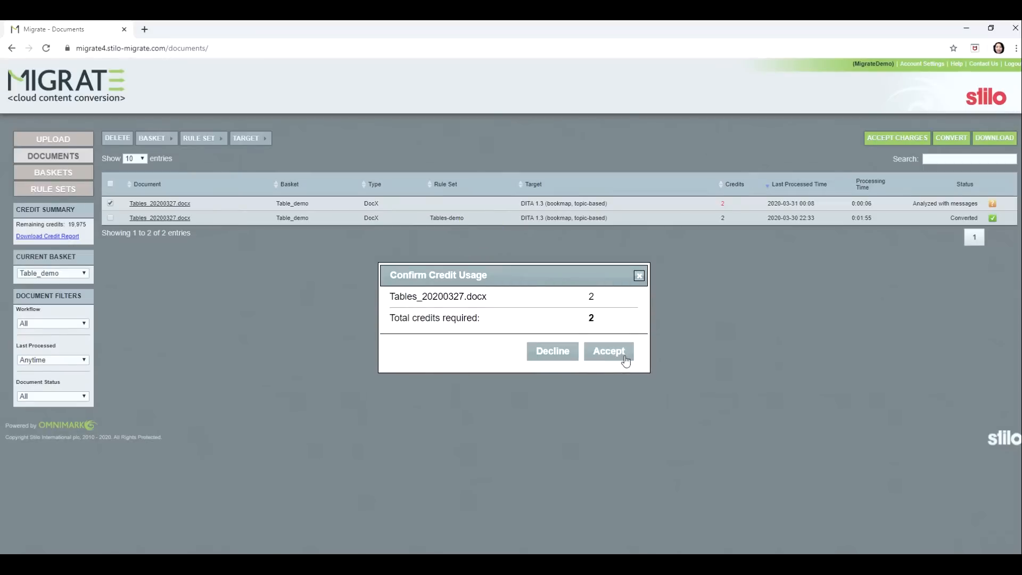
{"action": "left_click", "coordinate": [608, 351]}
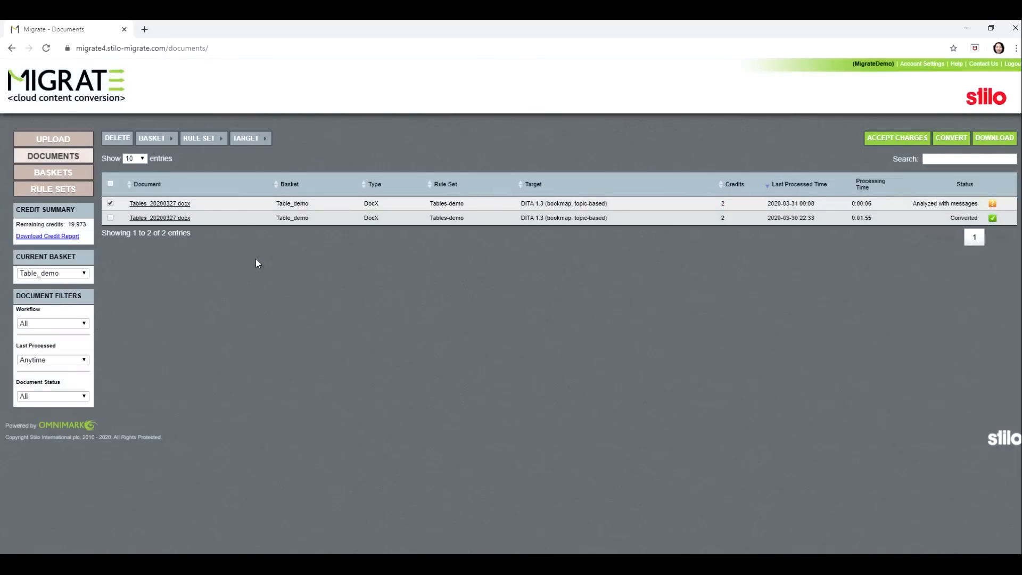
{"action": "left_click", "coordinate": [950, 137]}
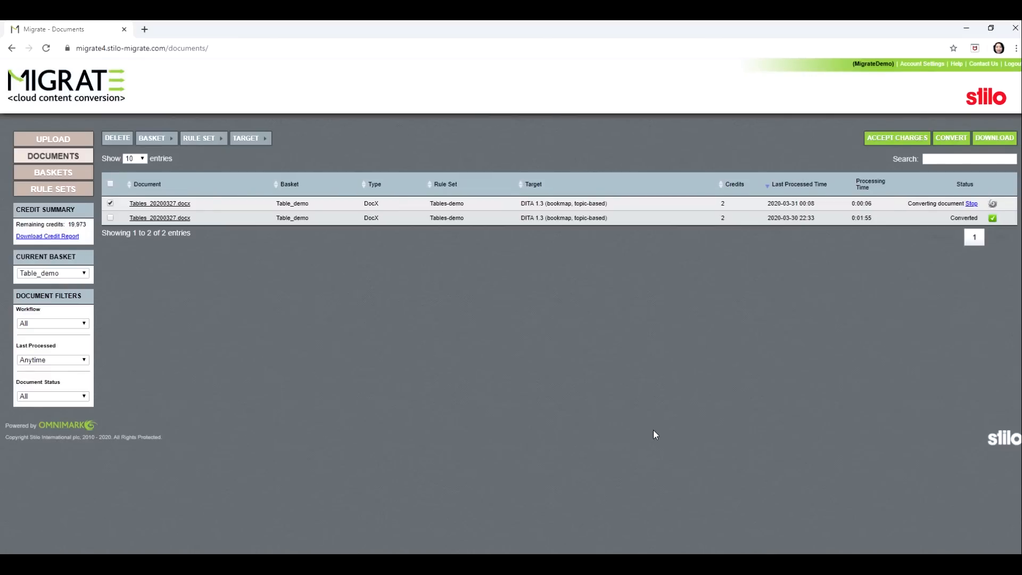
{"action": "left_click", "coordinate": [159, 203]}
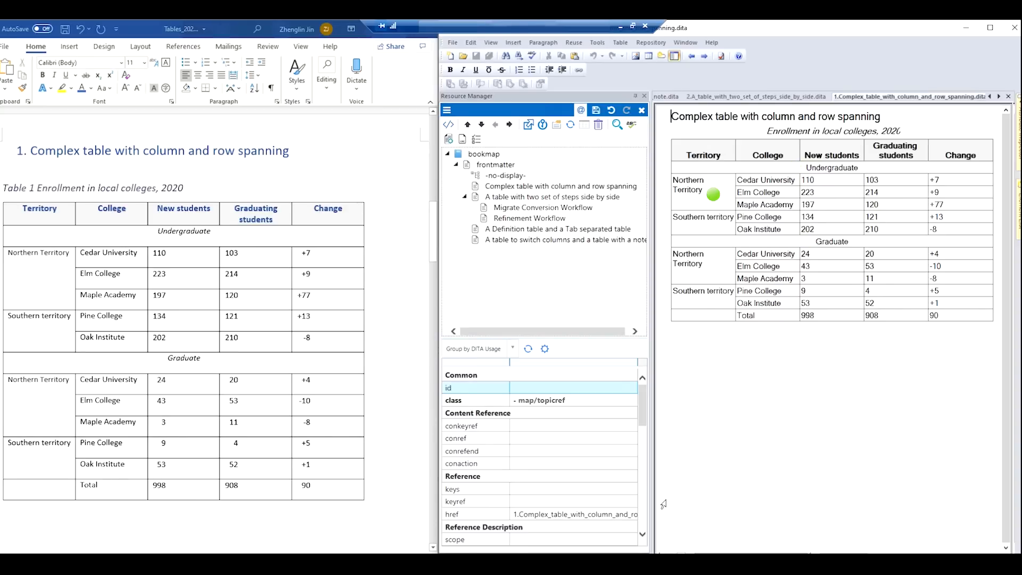
- Open the converted complex spanning-table topic in XMetaL beside the Word table
{"action": "left_click", "coordinate": [552, 197]}
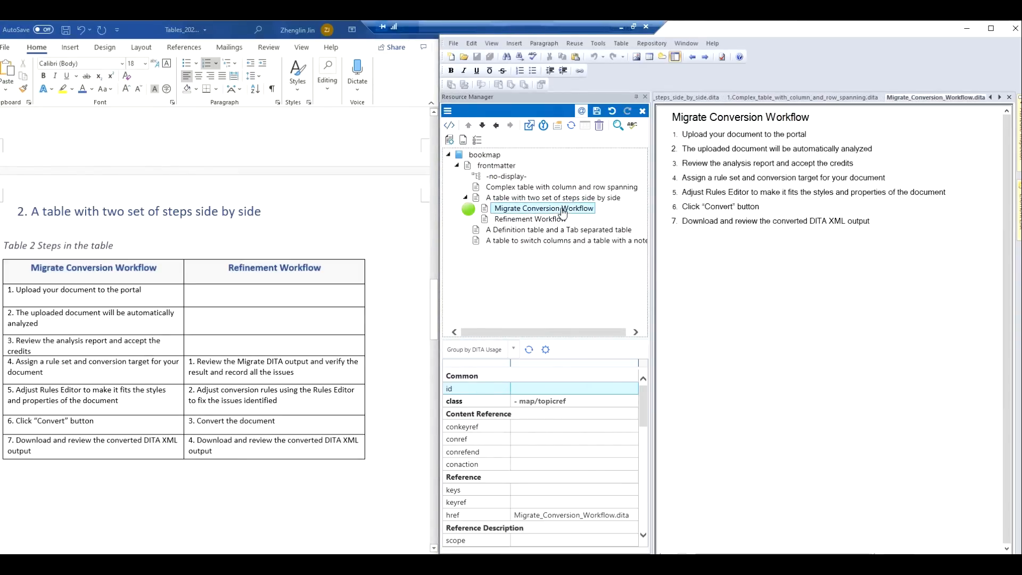
- Open the Migrate Conversion Workflow topic, then the Refinement Workflow topic
{"action": "left_click", "coordinate": [529, 218]}
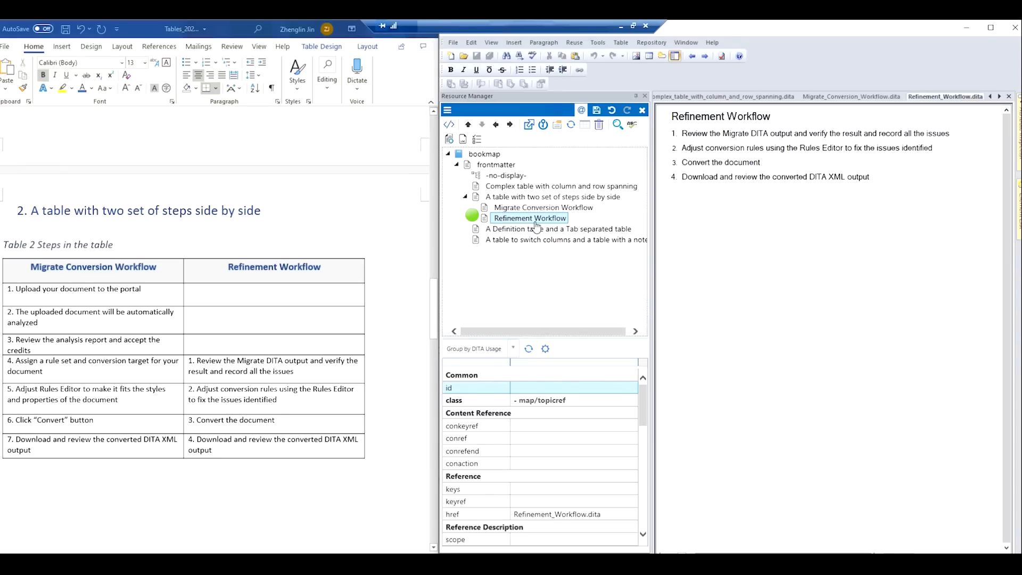
{"action": "left_click", "coordinate": [556, 229]}
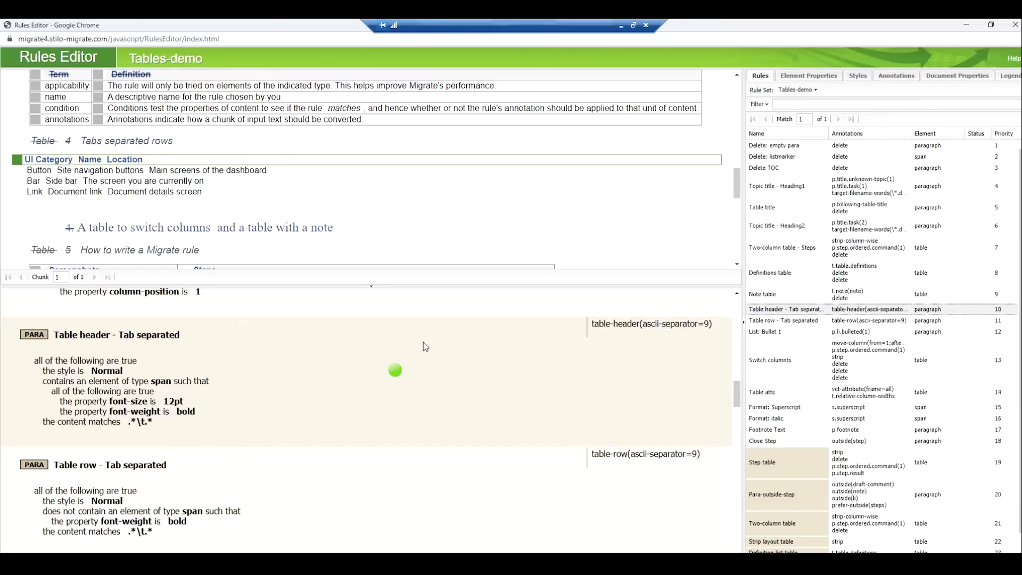
{"action": "mouse_move", "coordinate": [811, 204]}
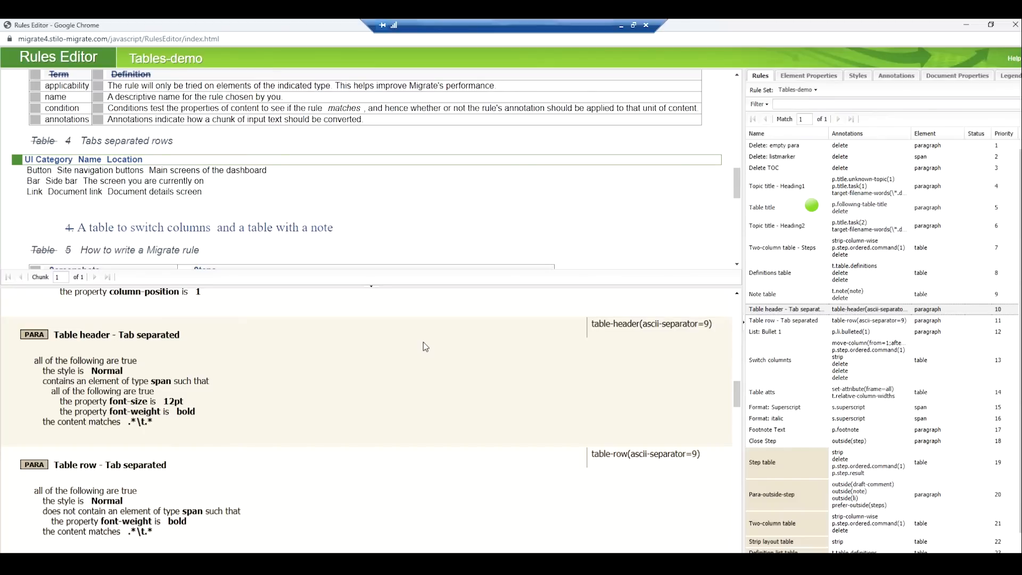